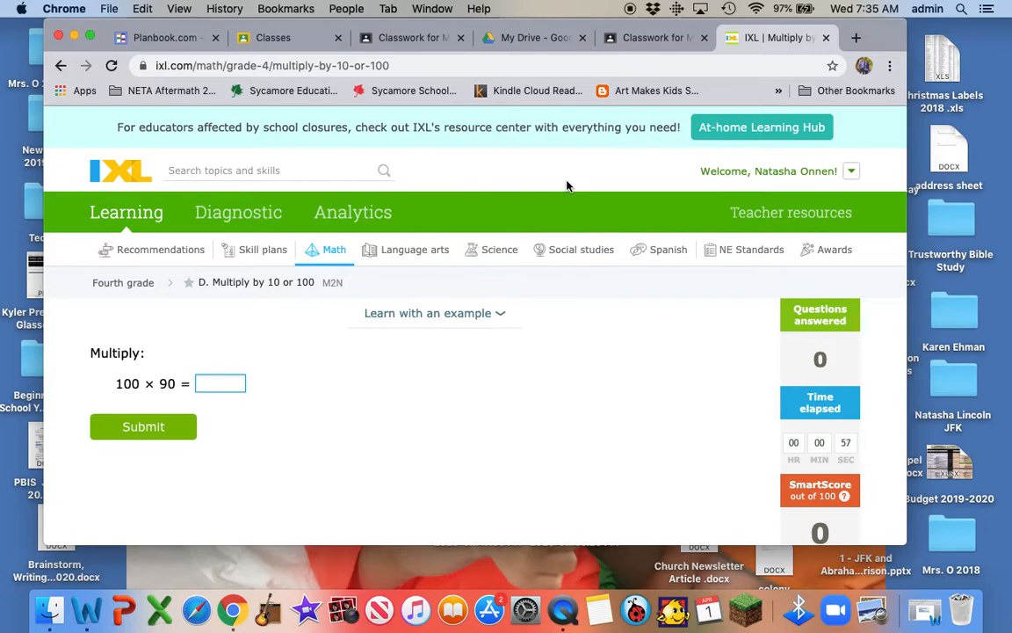
pyautogui.moveTo(123, 395)
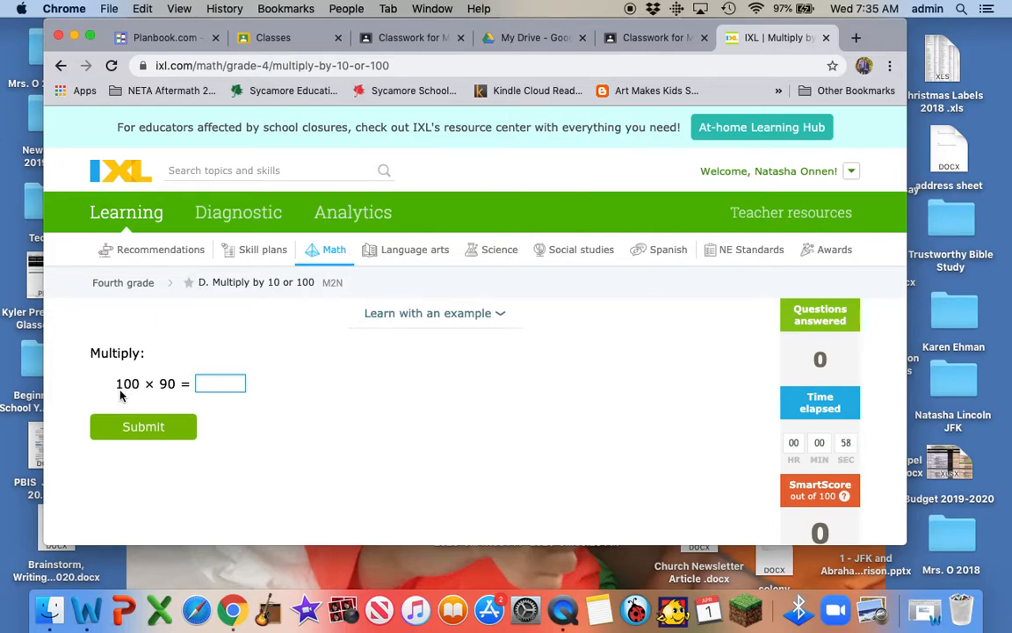
pyautogui.moveTo(124, 413)
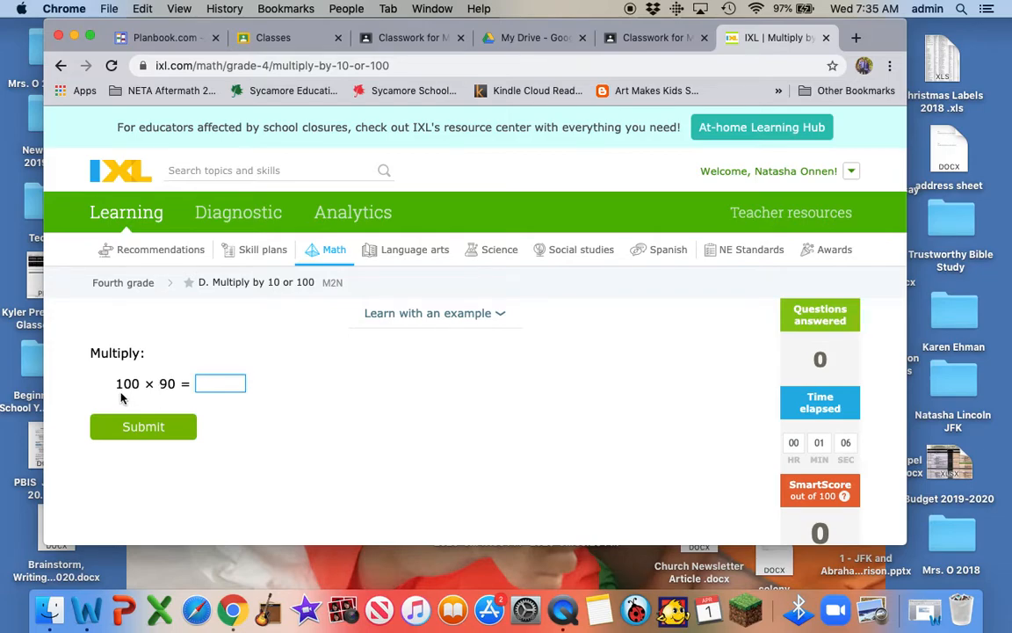
# Enter 9000 as the answer to 100 × 90
pyautogui.write('9')
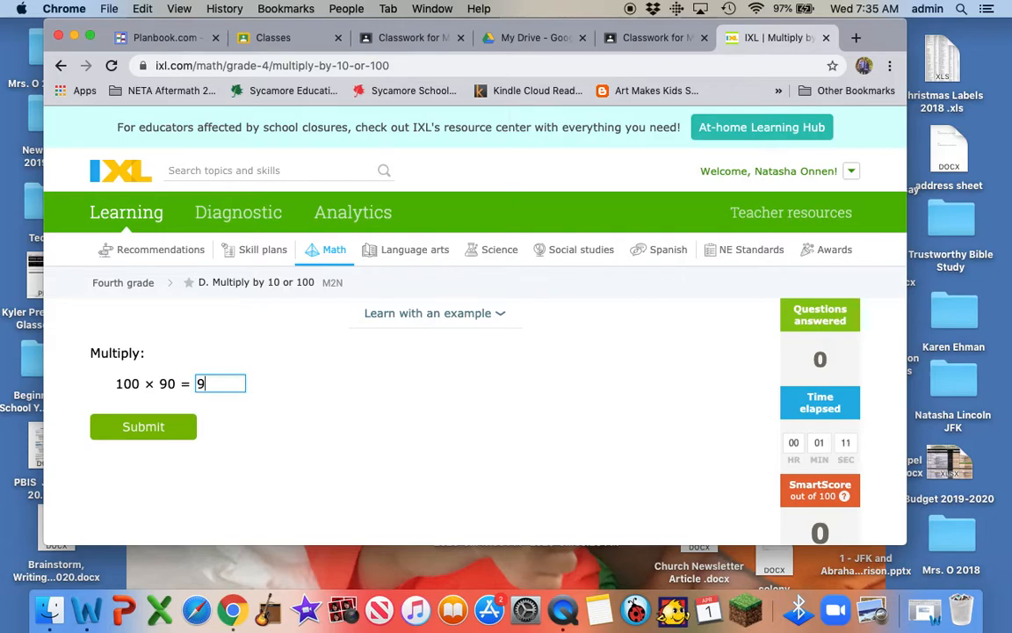
pyautogui.write('00')
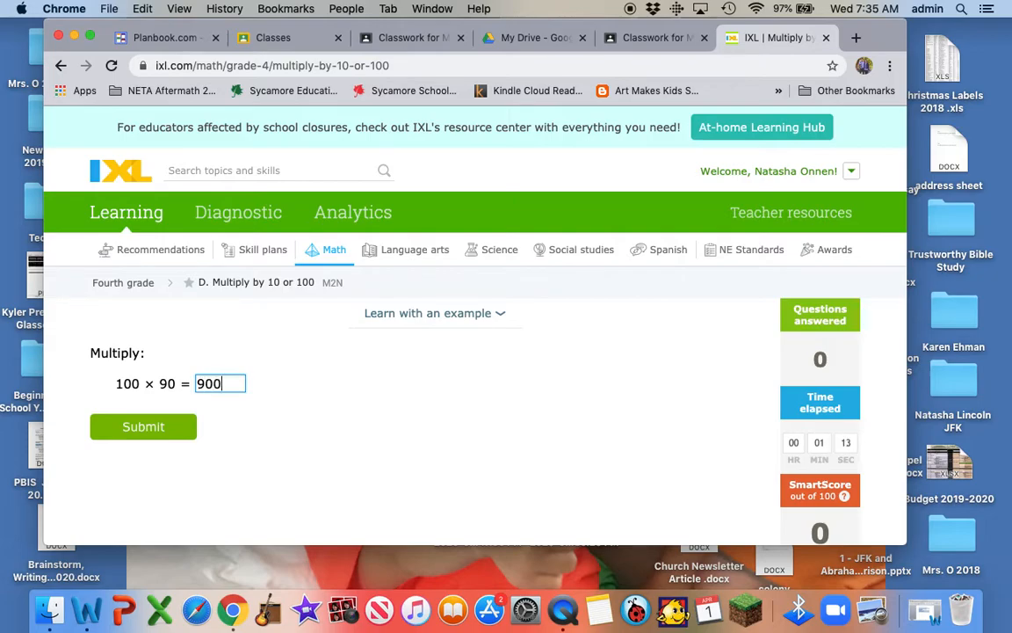
pyautogui.write('0')
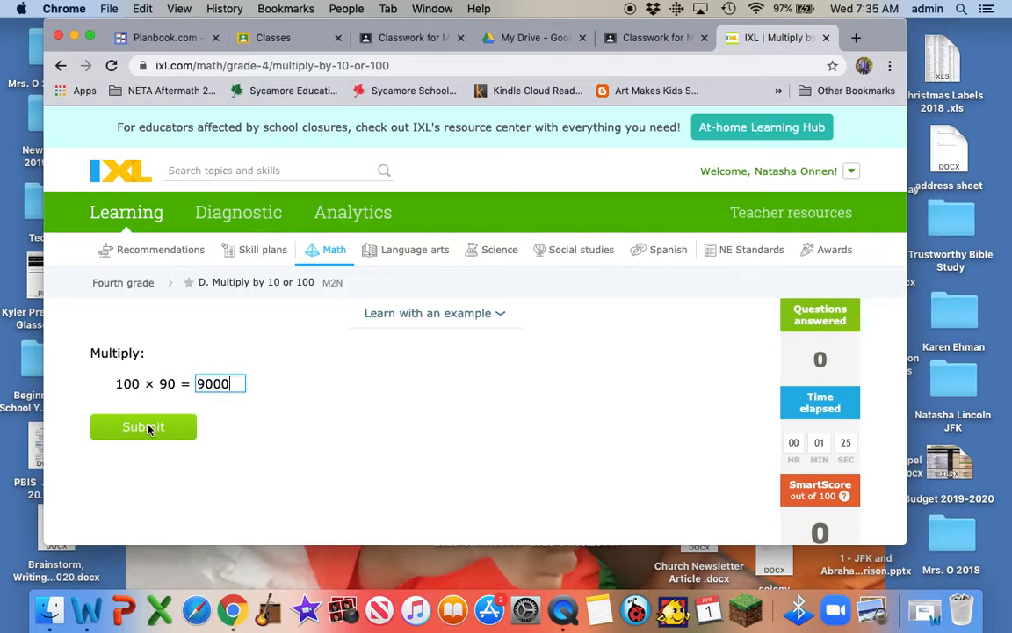
# Submit 9000 and 9,500 for 100 × 90 and 100 × 95, then enter 760 for 10 × 76
pyautogui.click(142, 426)
pyautogui.write('9,500')
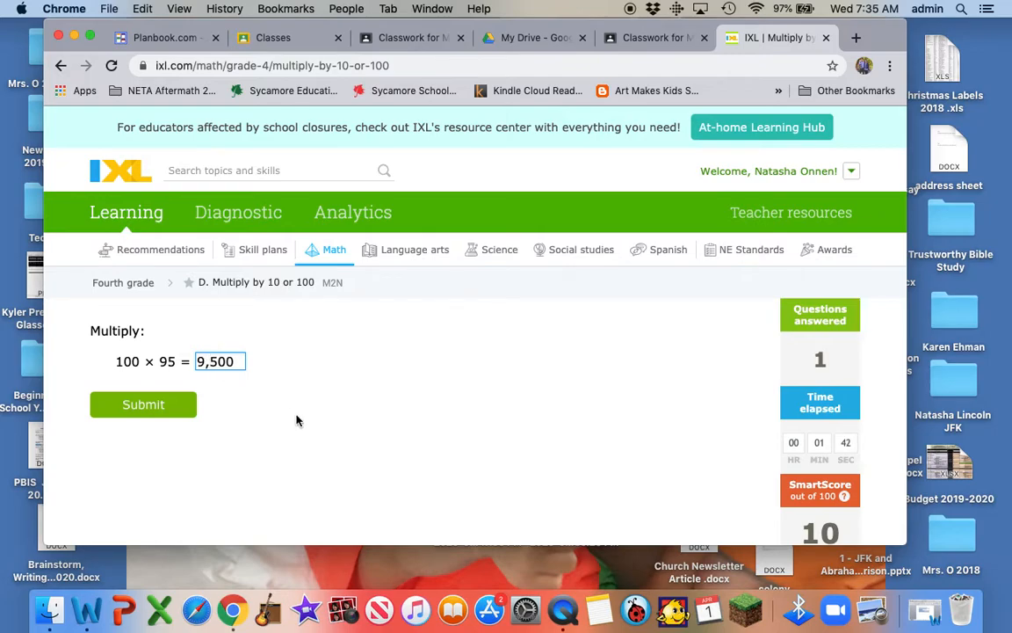
pyautogui.click(142, 405)
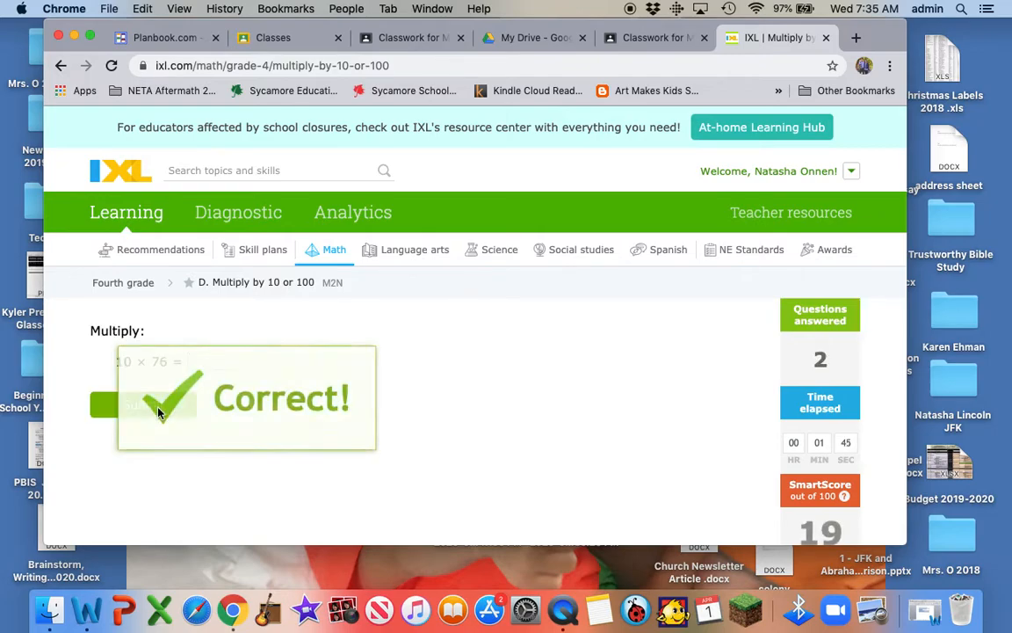
pyautogui.click(159, 415)
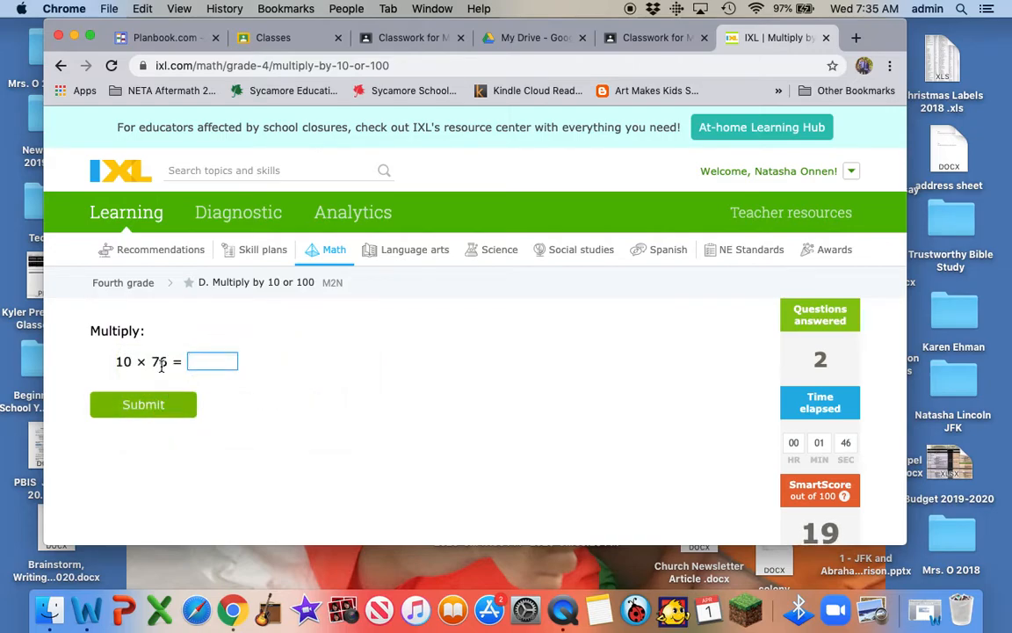
pyautogui.write('7')
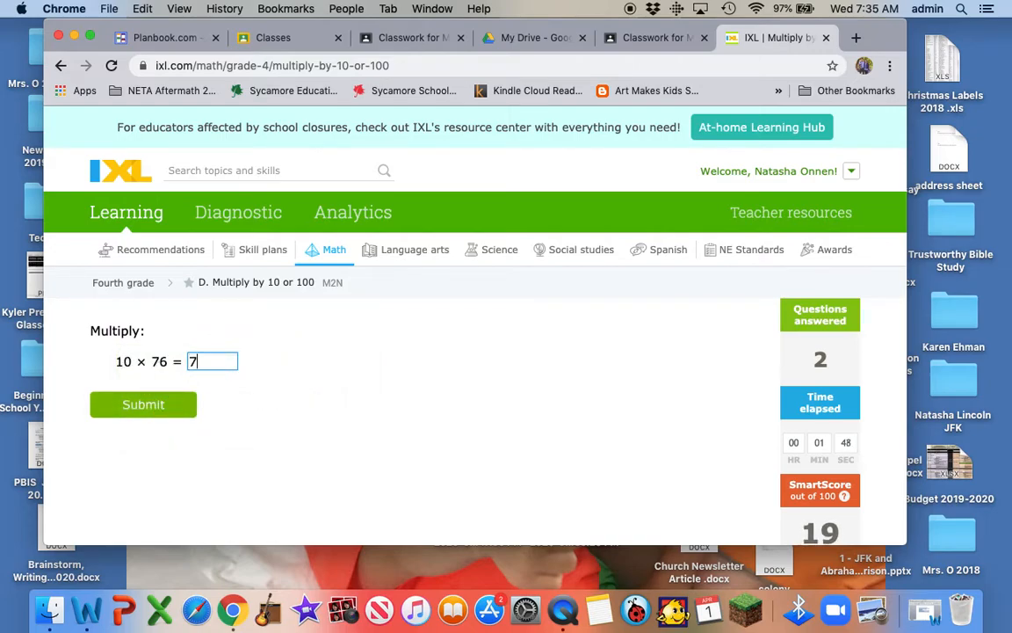
pyautogui.write('60')
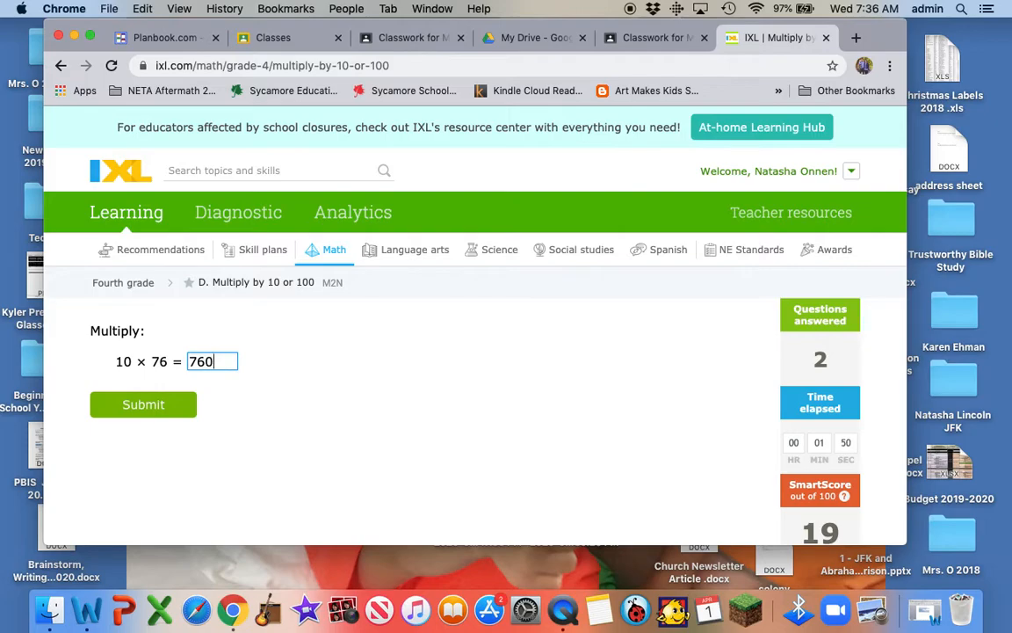
# Submit 760 for 10 × 76, answer 43 × 10, and enter 2,200 for 22 × 100
pyautogui.click(144, 404)
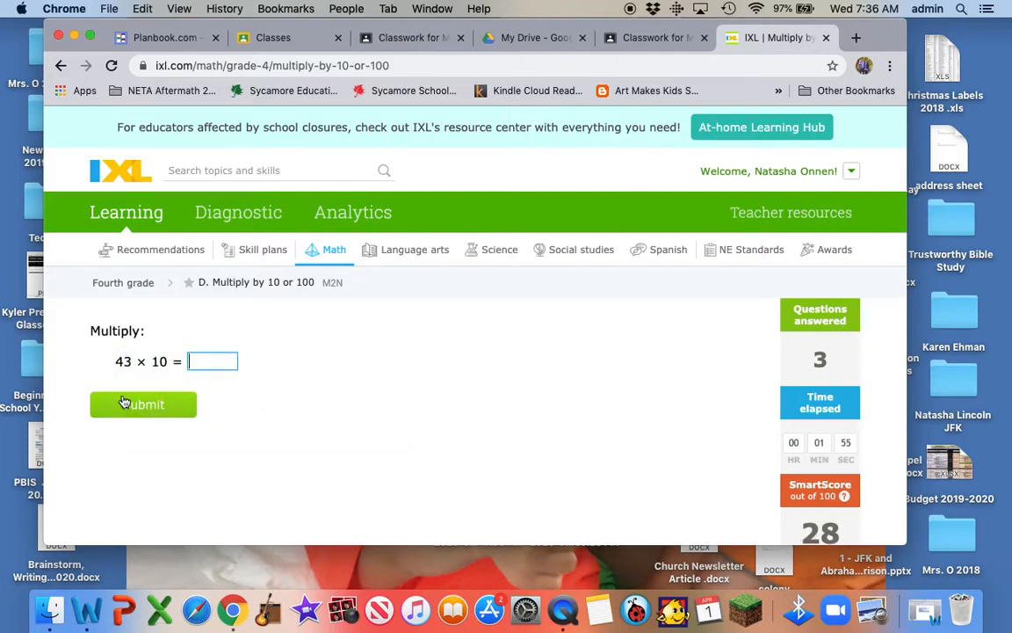
pyautogui.write('43')
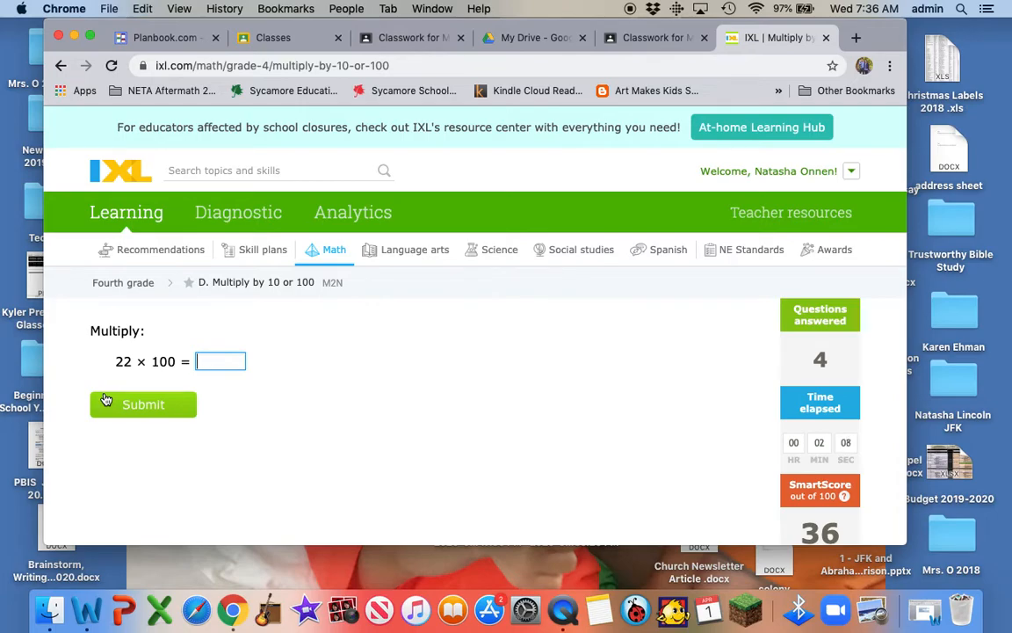
pyautogui.write('2')
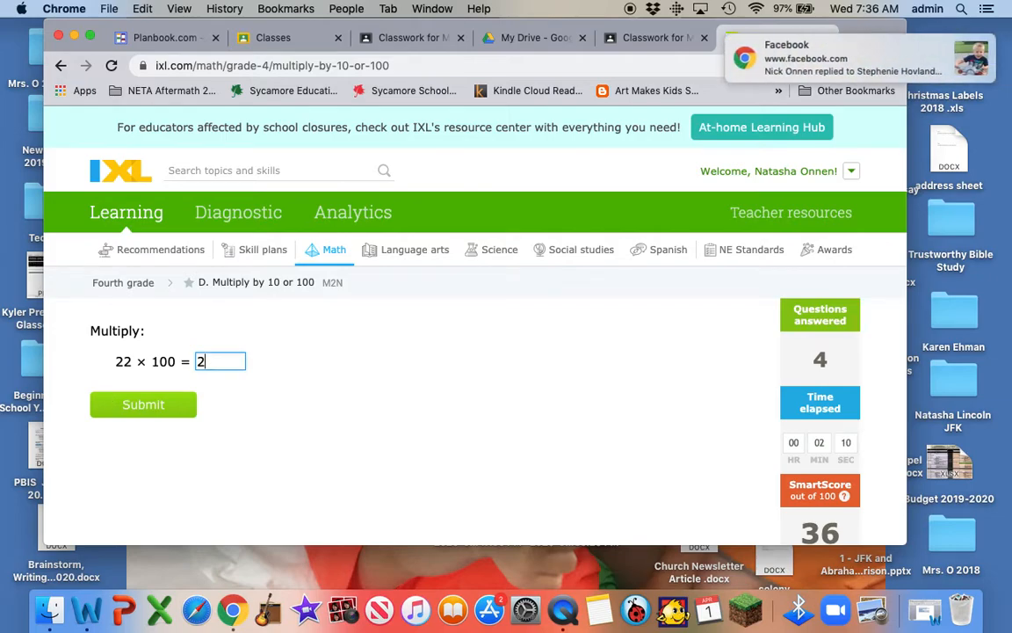
pyautogui.write('200')
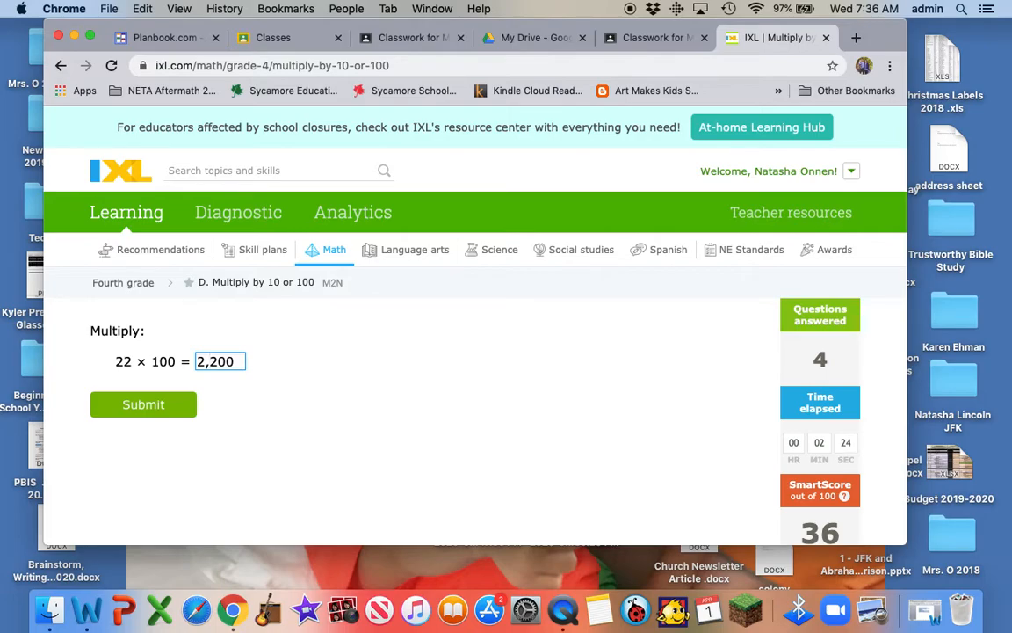
# Submit 2,200 for 22 × 100 and scroll down to check the SmartScore of 43
pyautogui.click(142, 404)
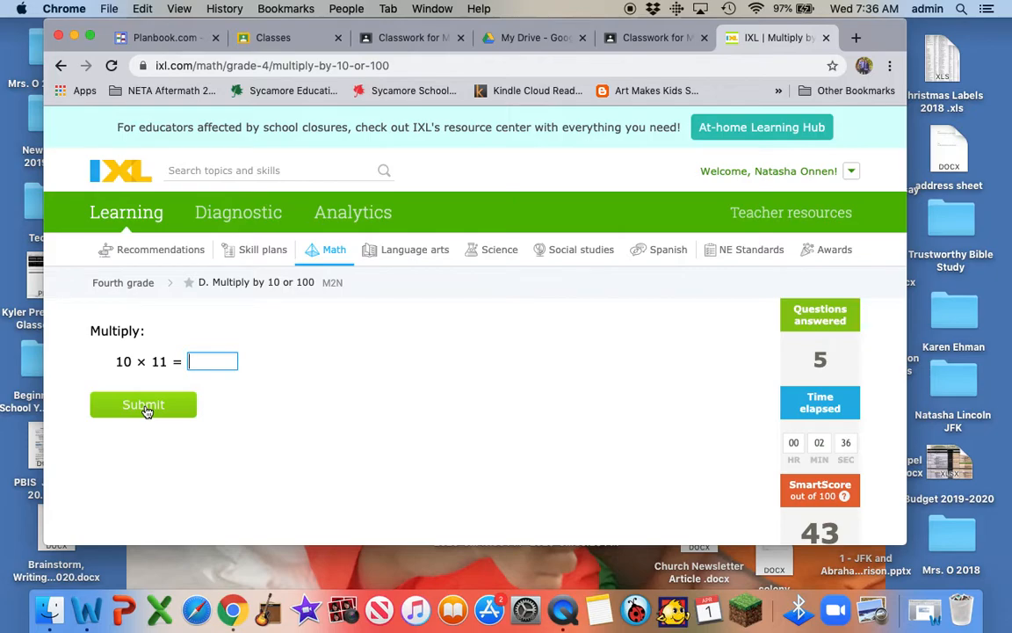
pyautogui.scroll(-3)
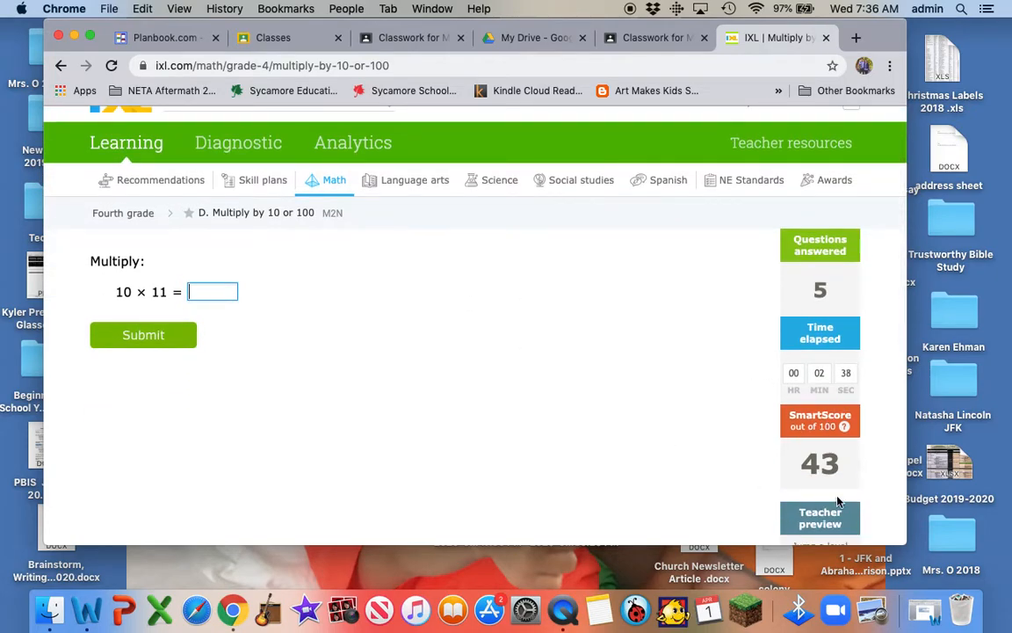
pyautogui.moveTo(870, 488)
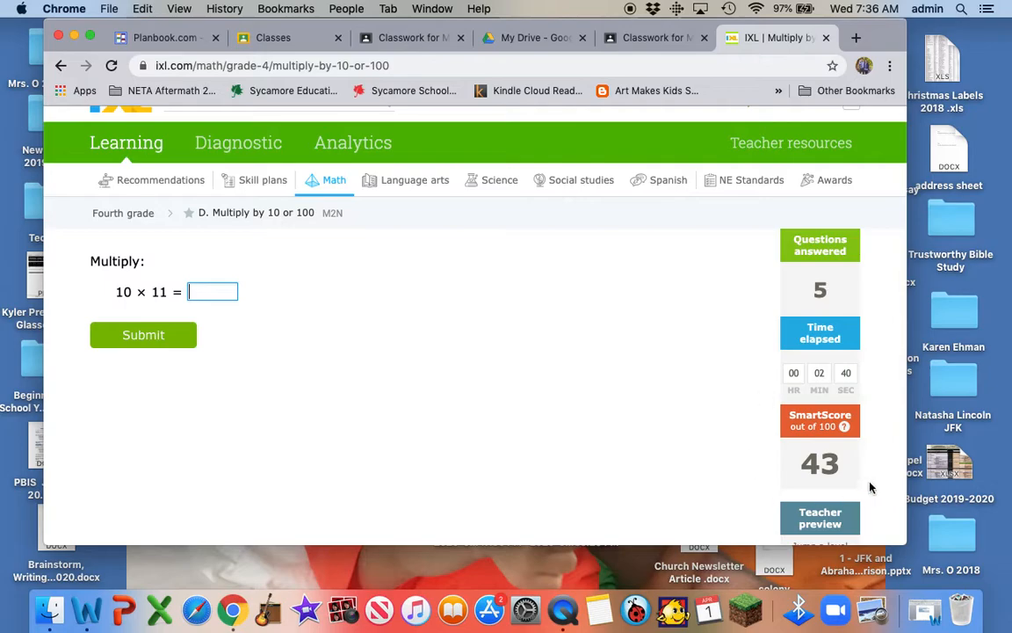